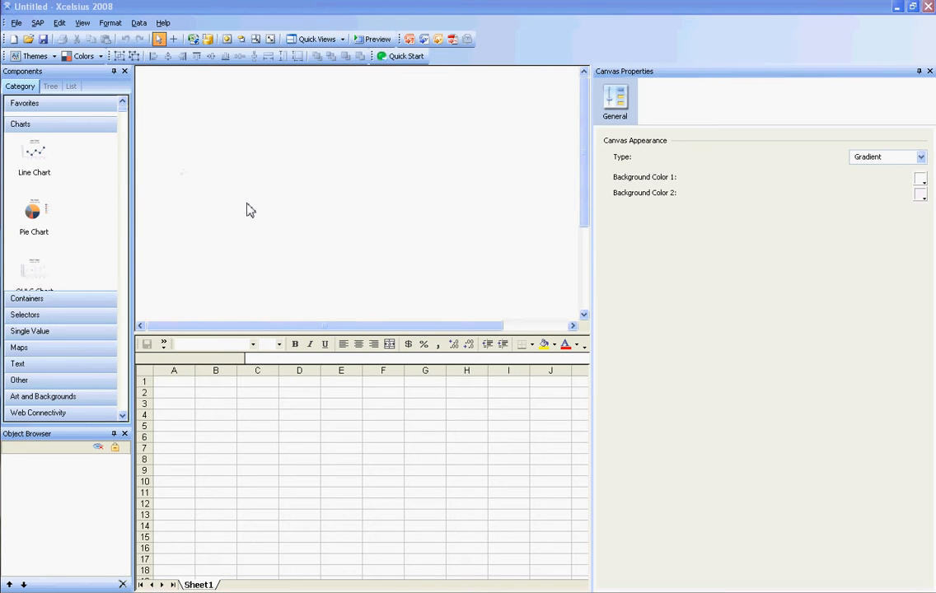
pyautogui.moveTo(207, 168)
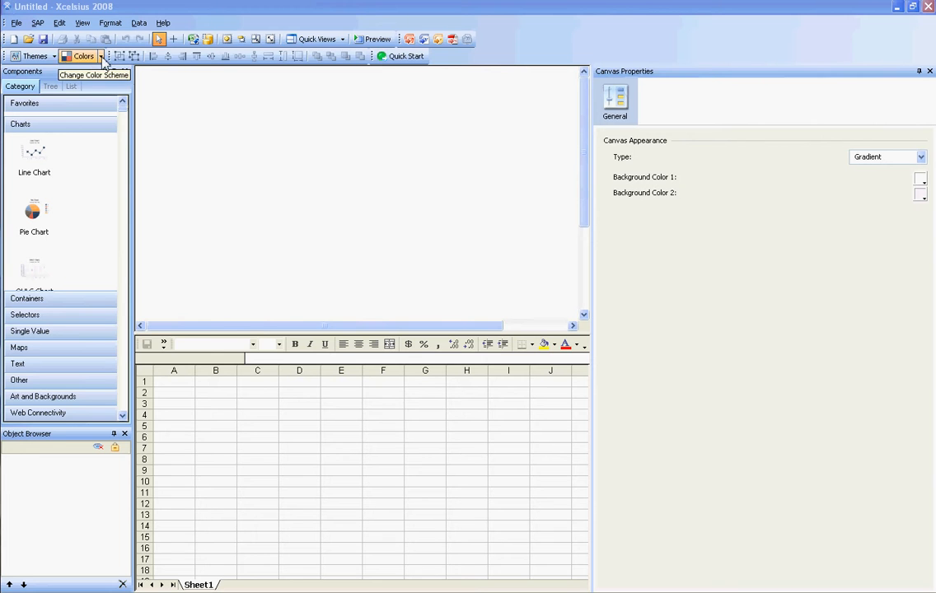
# Step: Bring up the built-in color scheme list for the blank dashboard
pyautogui.click(83, 56)
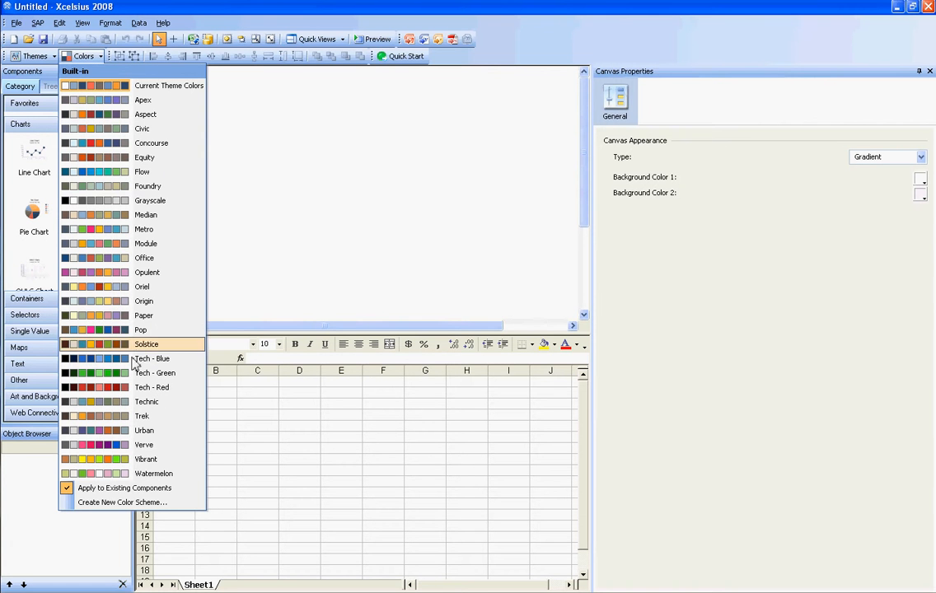
pyautogui.moveTo(135, 142)
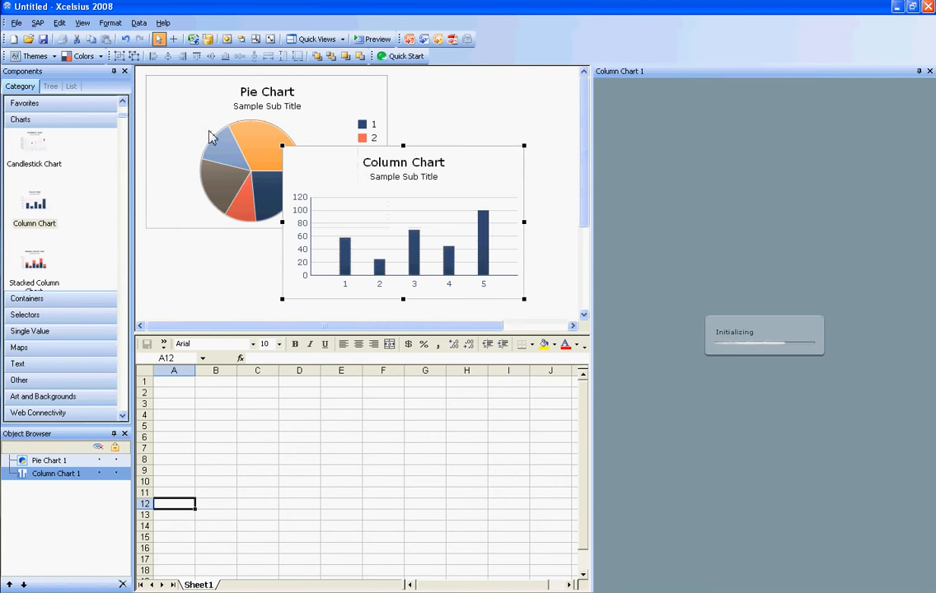
# Step: Apply a lighter scheme giving orange columns and pastel pie slices
pyautogui.click(80, 56)
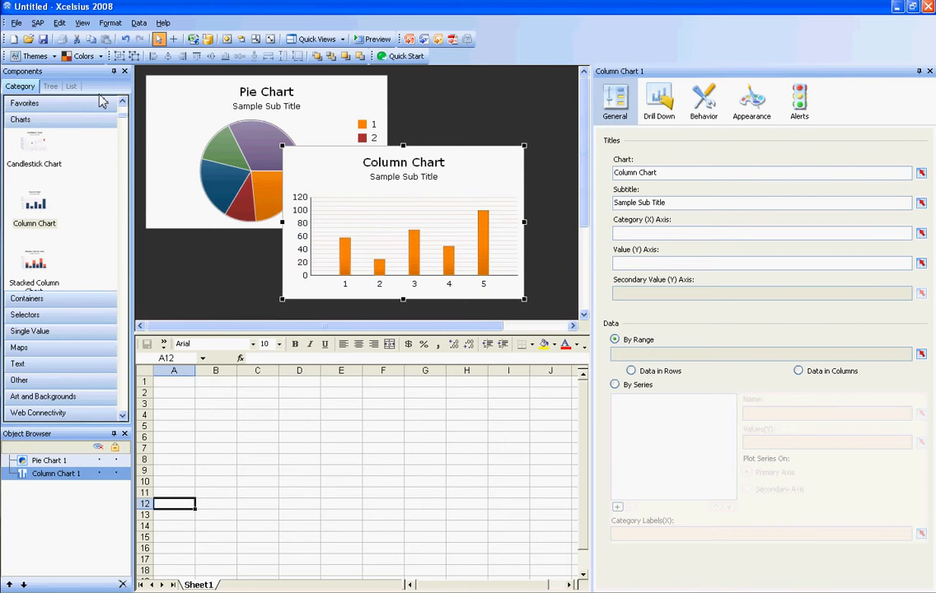
pyautogui.click(82, 56)
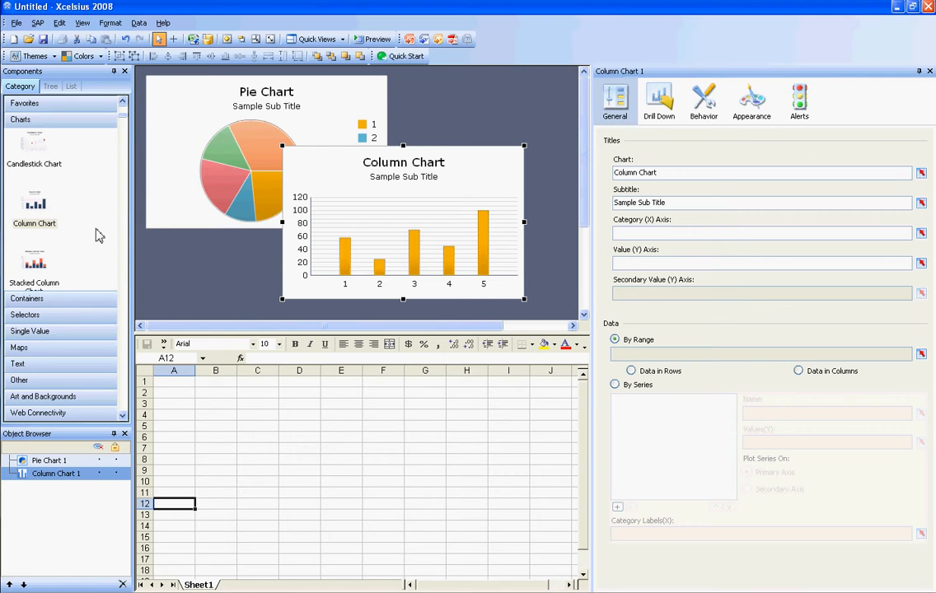
# Step: Start a new custom scheme and review its advanced Text, Charts and Selectors colors
pyautogui.click(76, 56)
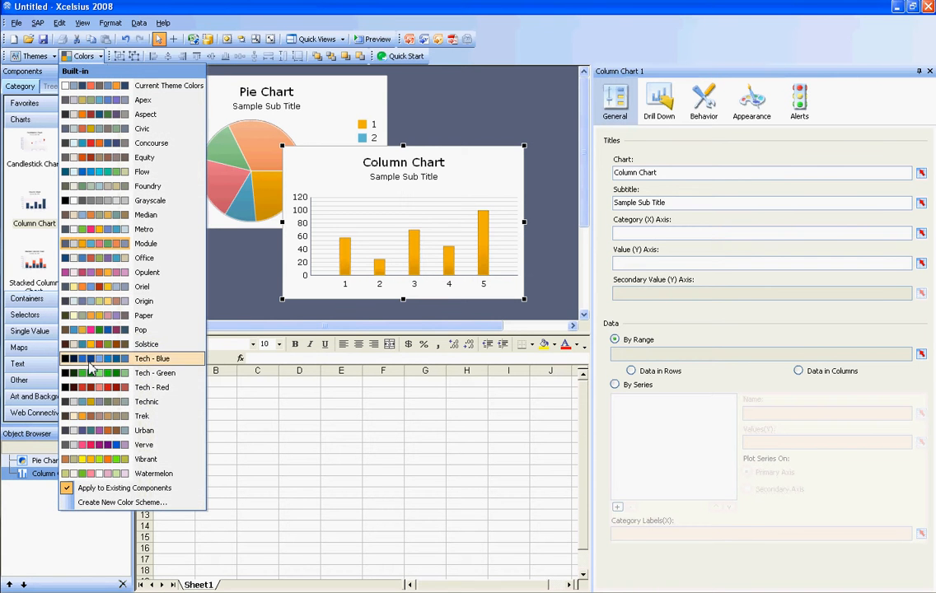
pyautogui.moveTo(112, 503)
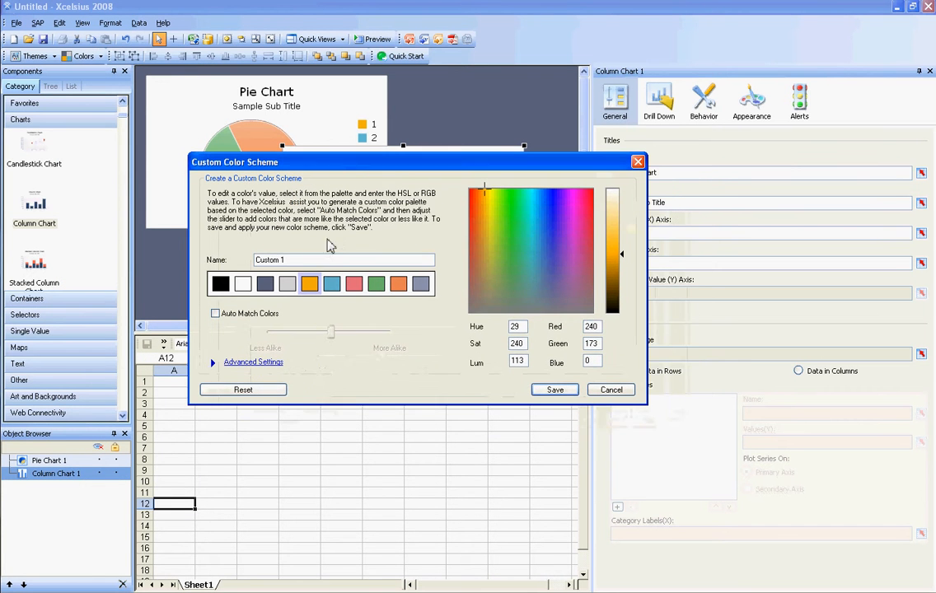
pyautogui.click(530, 253)
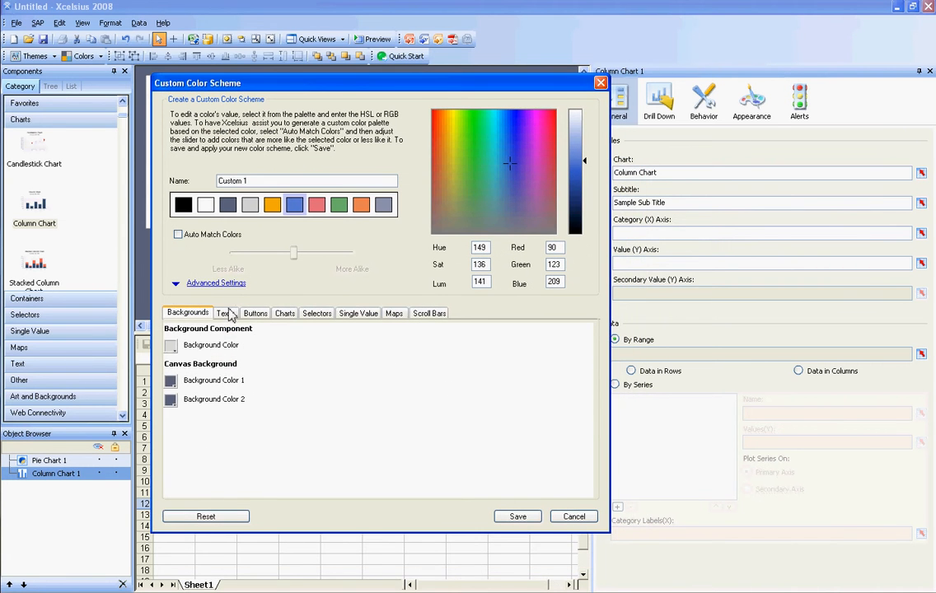
pyautogui.click(256, 313)
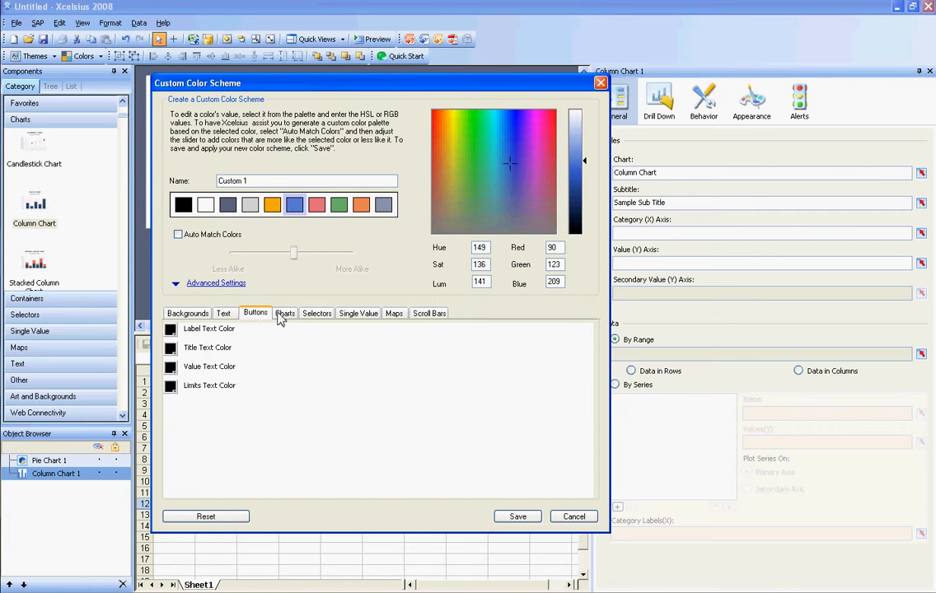
pyautogui.click(285, 313)
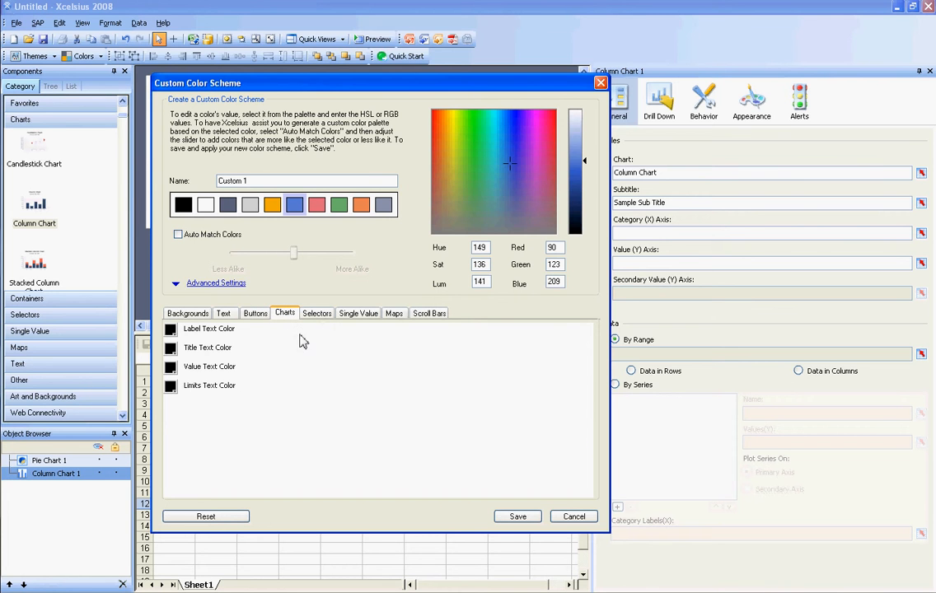
pyautogui.moveTo(343, 325)
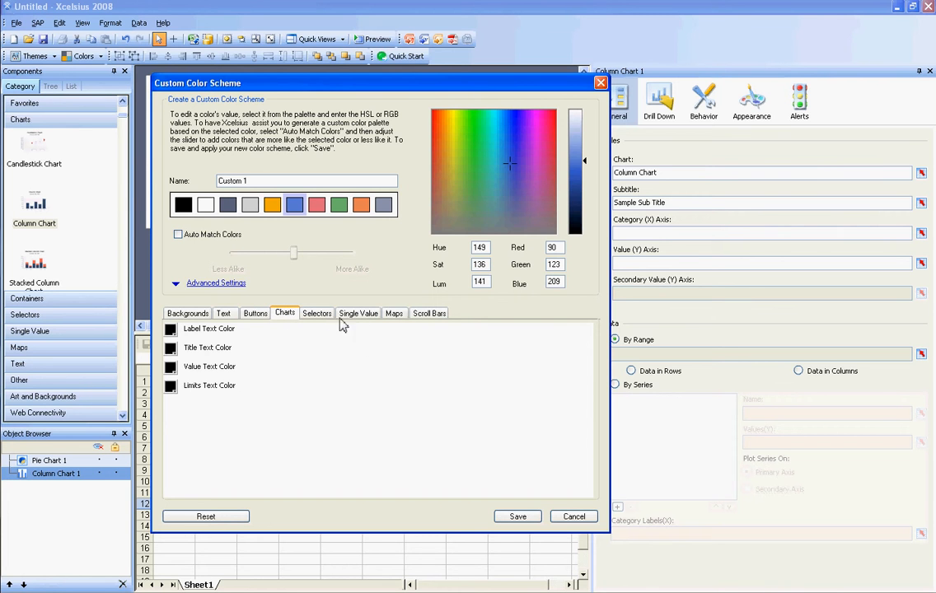
pyautogui.click(317, 313)
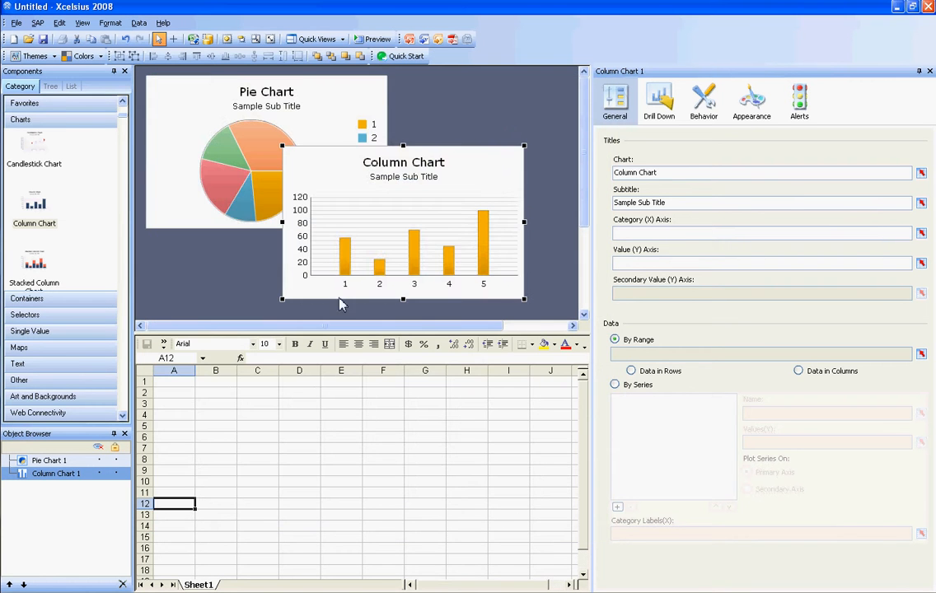
pyautogui.click(83, 56)
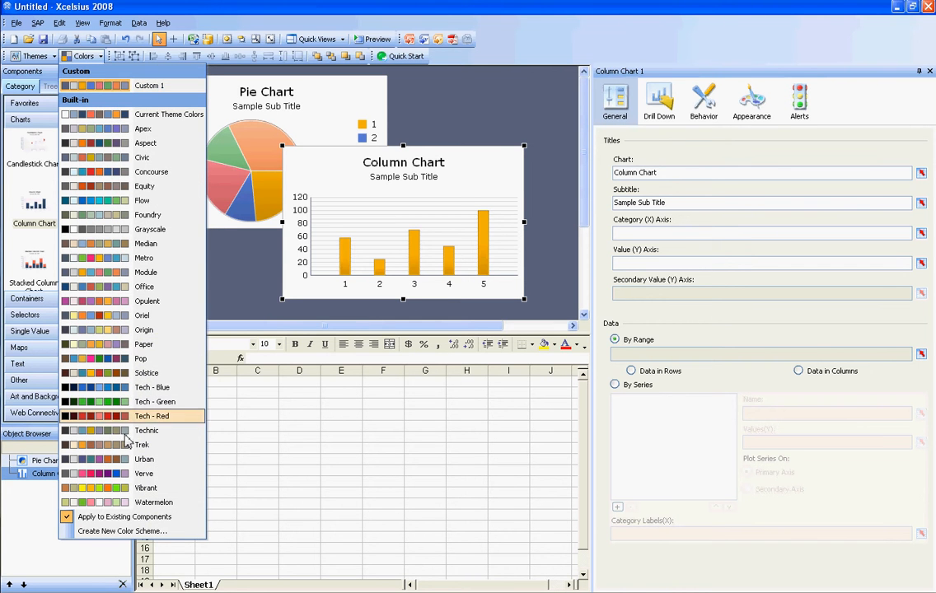
pyautogui.click(122, 531)
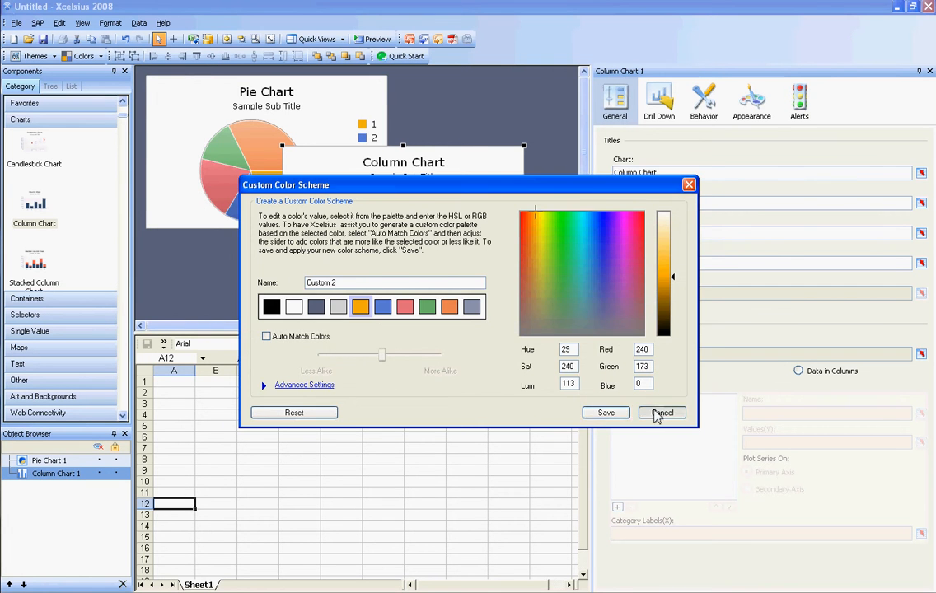
pyautogui.click(663, 412)
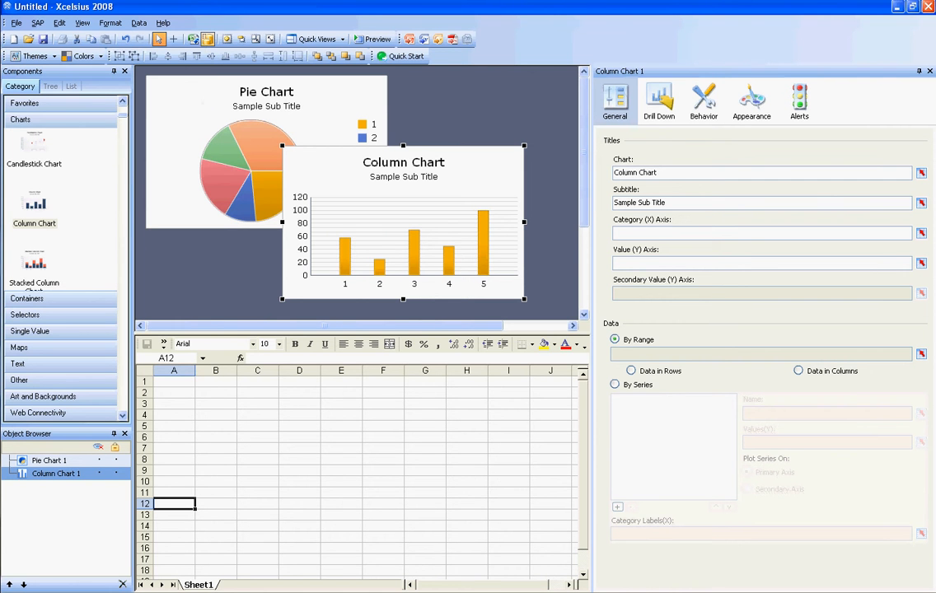
# Step: Reach the Application Data folder holding the Xcelsius custom themes via the File menu
pyautogui.click(17, 23)
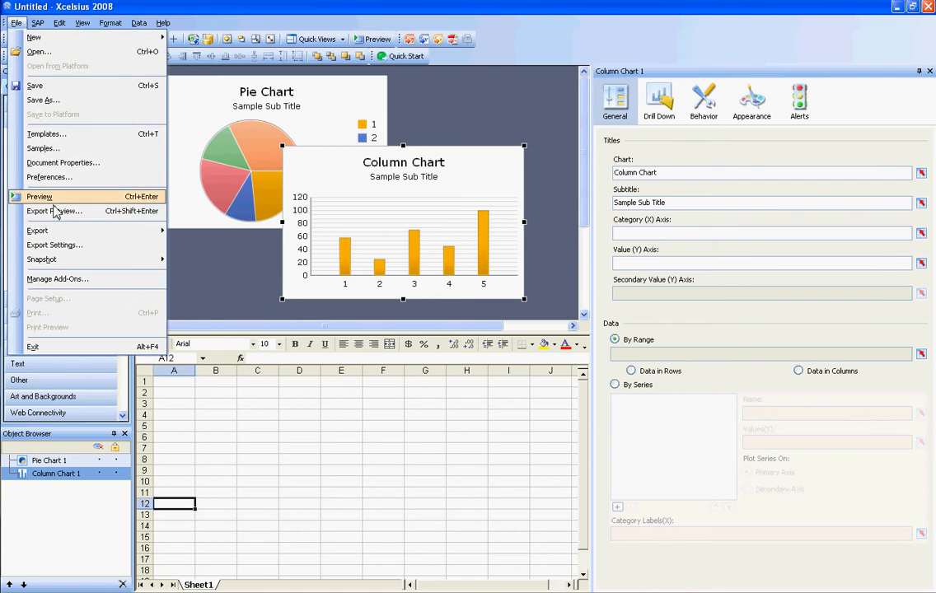
pyautogui.click(36, 231)
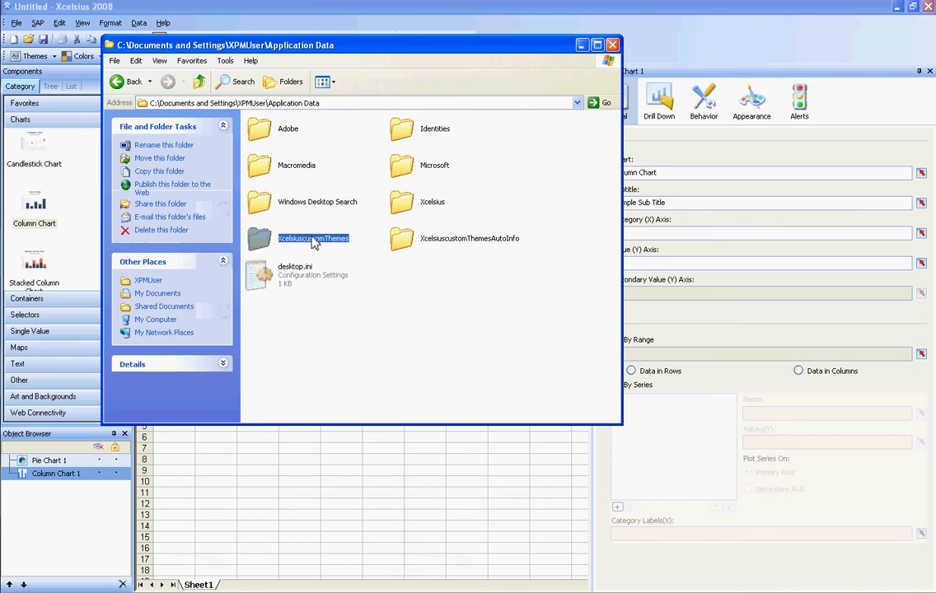
pyautogui.doubleClick(313, 238)
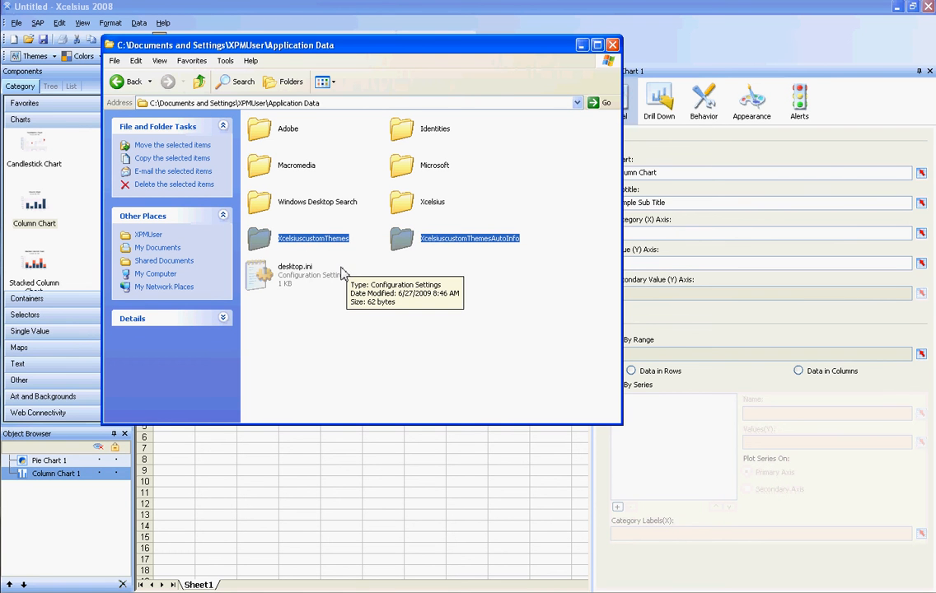
pyautogui.moveTo(343, 279)
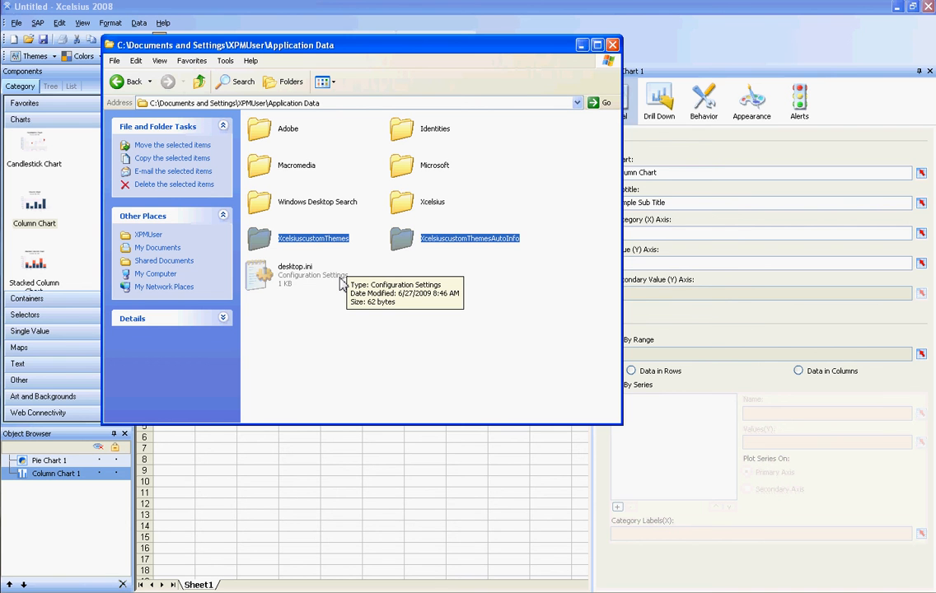
pyautogui.moveTo(491, 56)
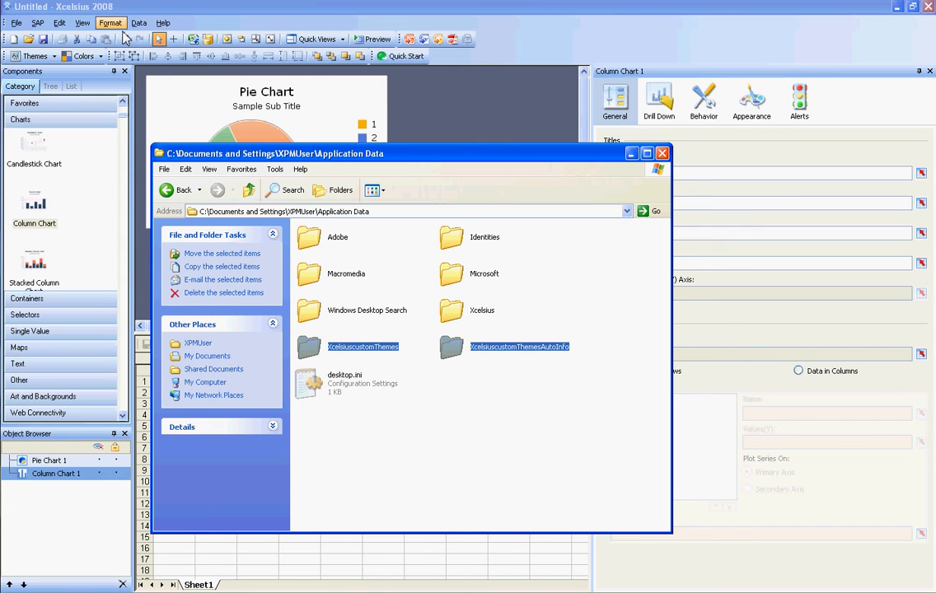
pyautogui.moveTo(141, 68)
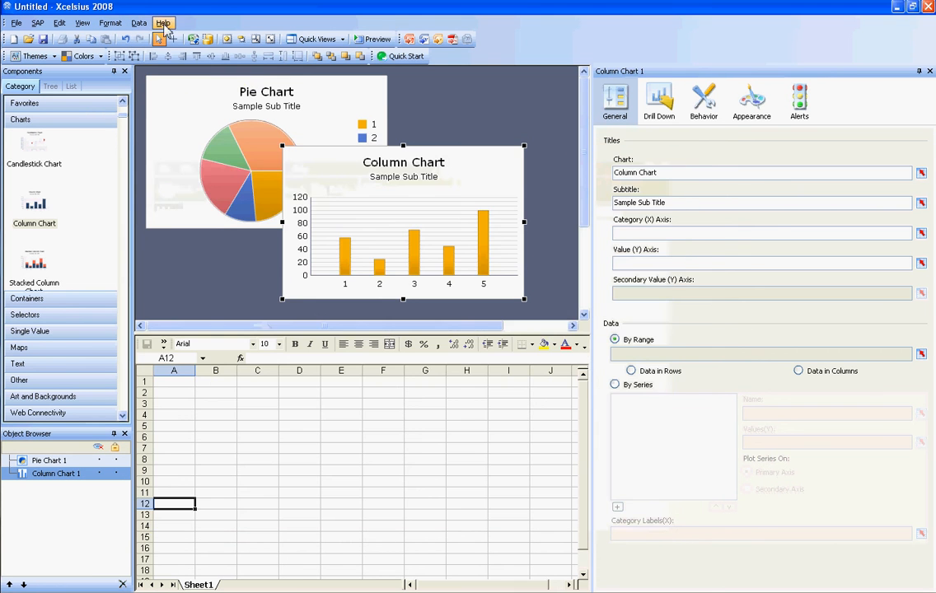
# Step: Show the color scheme list with Custom 1 under the custom schemes
pyautogui.click(79, 56)
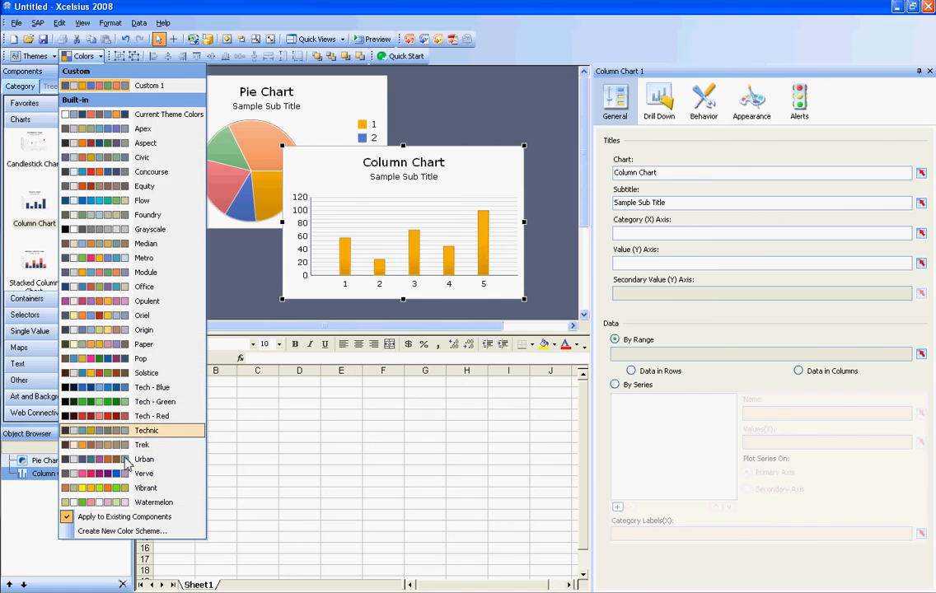